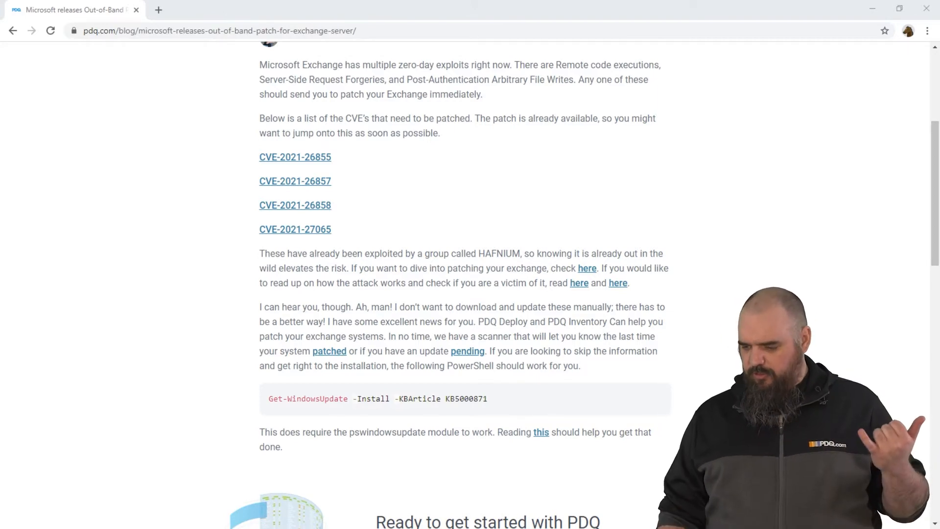
{"action": "scroll", "scroll_direction": "down", "scroll_amount": 3}
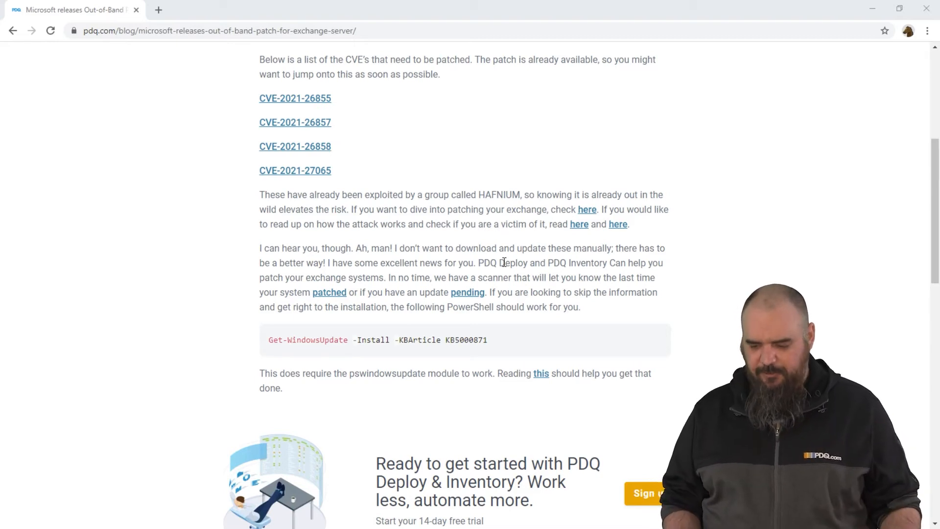
{"action": "mouse_move", "coordinate": [350, 308]}
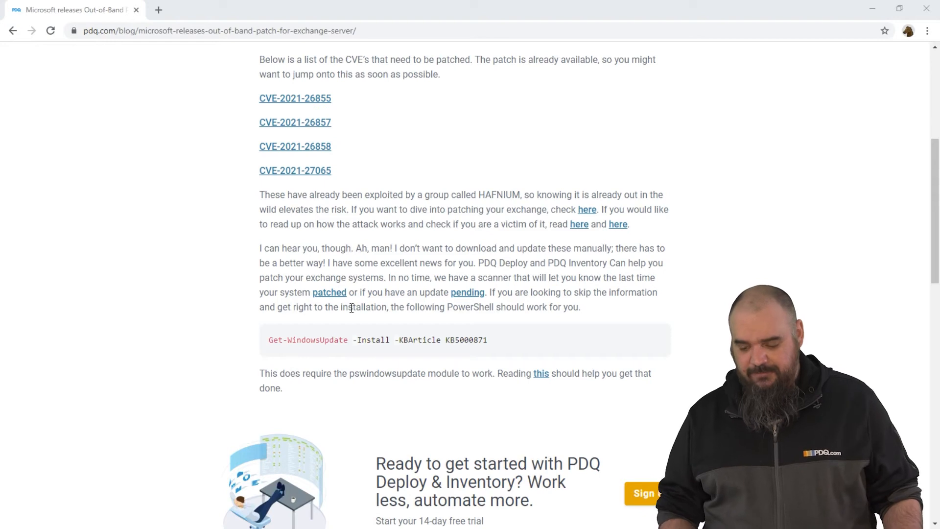
{"action": "scroll", "scroll_direction": "down", "scroll_amount": 3}
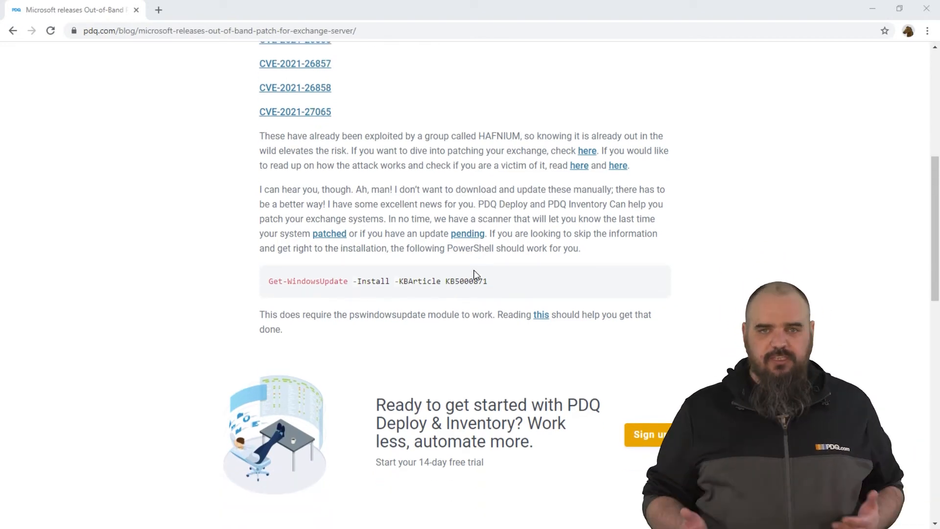
{"action": "mouse_move", "coordinate": [465, 243]}
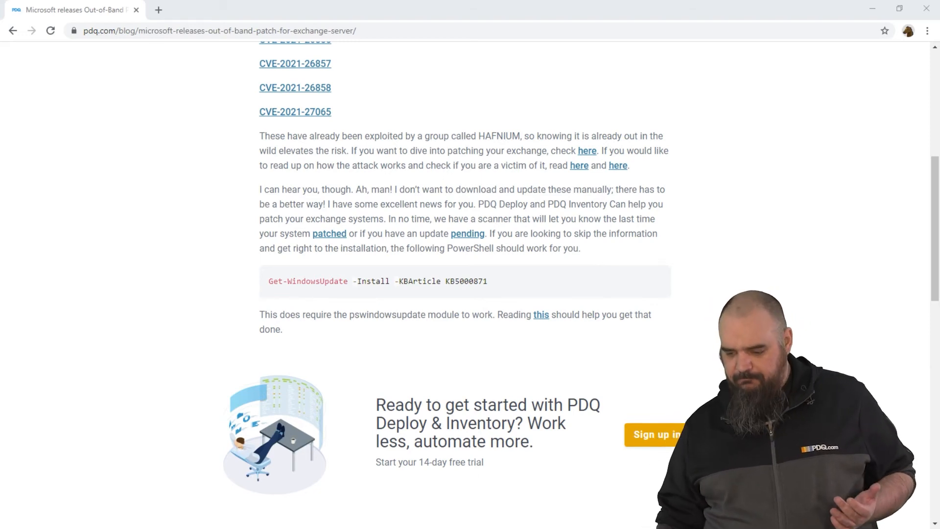
{"action": "mouse_move", "coordinate": [578, 165]}
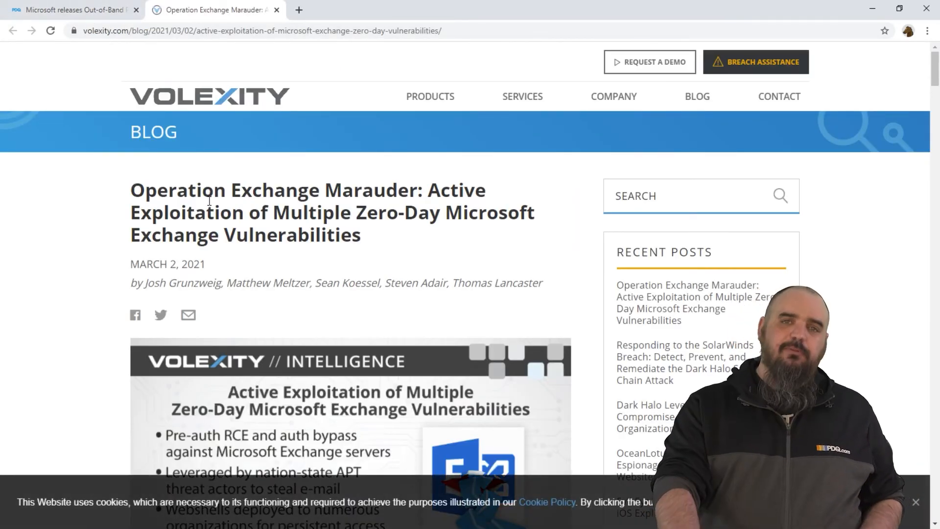
{"action": "scroll", "scroll_direction": "down", "scroll_amount": 3}
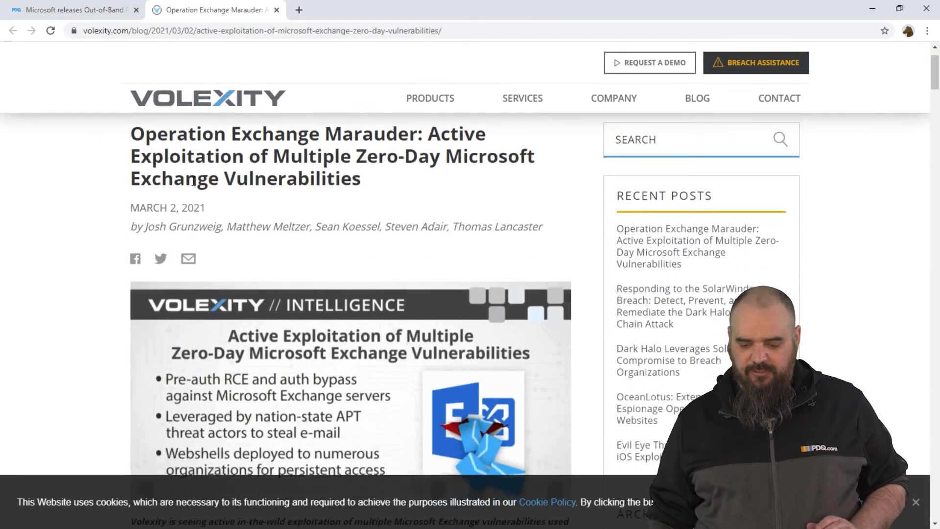
{"action": "scroll", "scroll_direction": "down", "scroll_amount": 3}
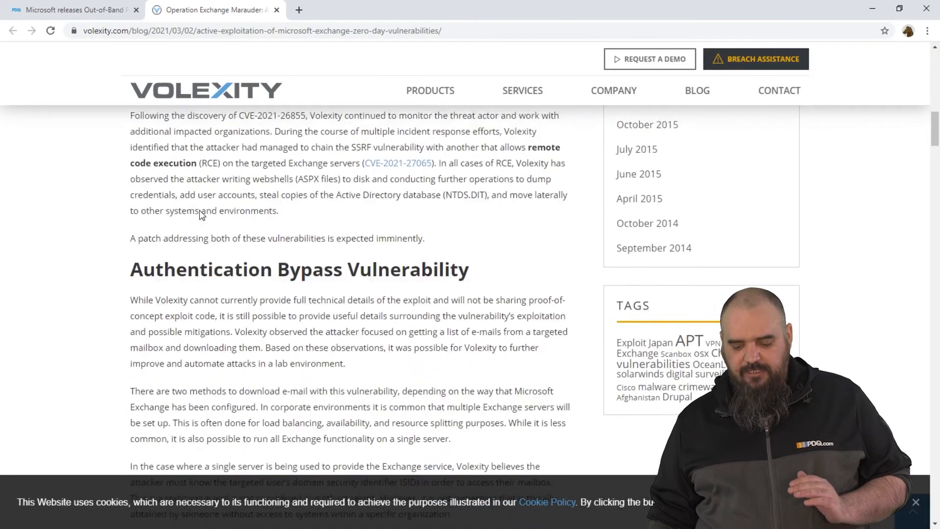
{"action": "scroll", "scroll_direction": "down", "scroll_amount": 3}
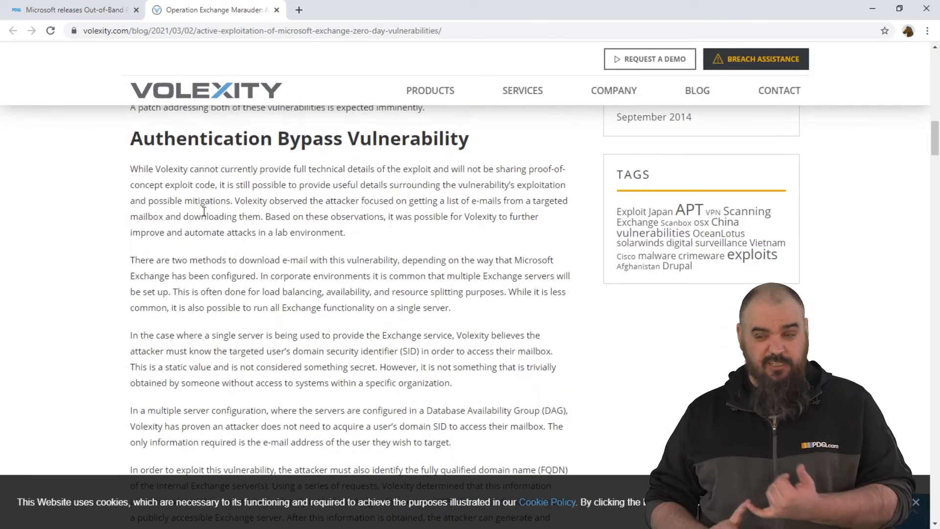
{"action": "scroll", "scroll_direction": "down", "scroll_amount": 3}
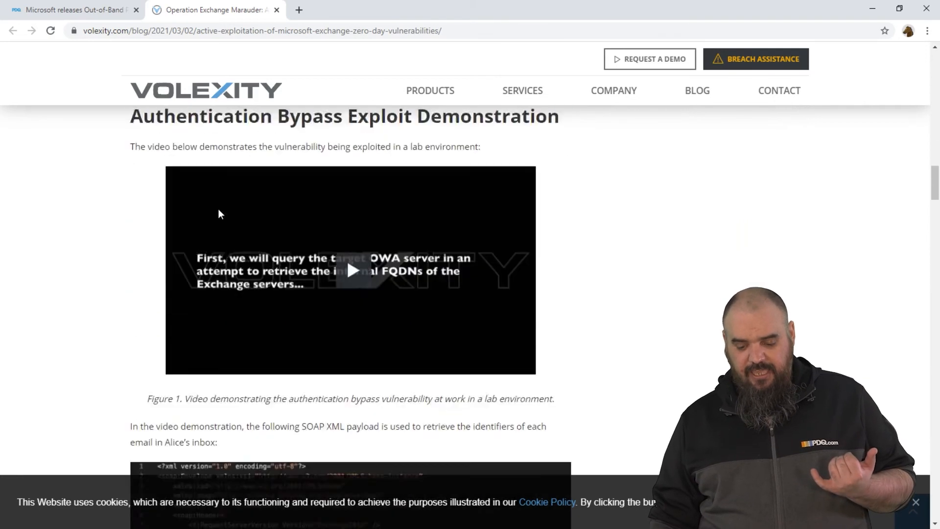
{"action": "scroll", "scroll_direction": "down", "scroll_amount": 3}
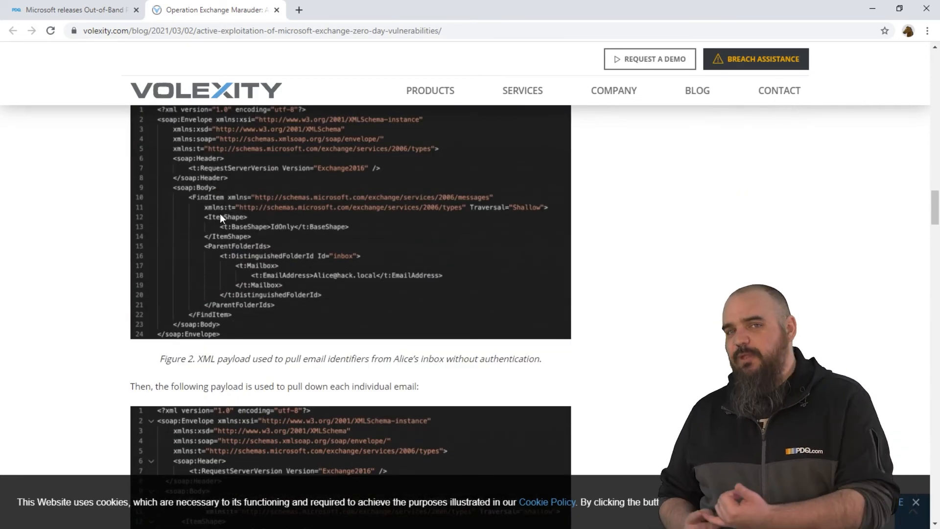